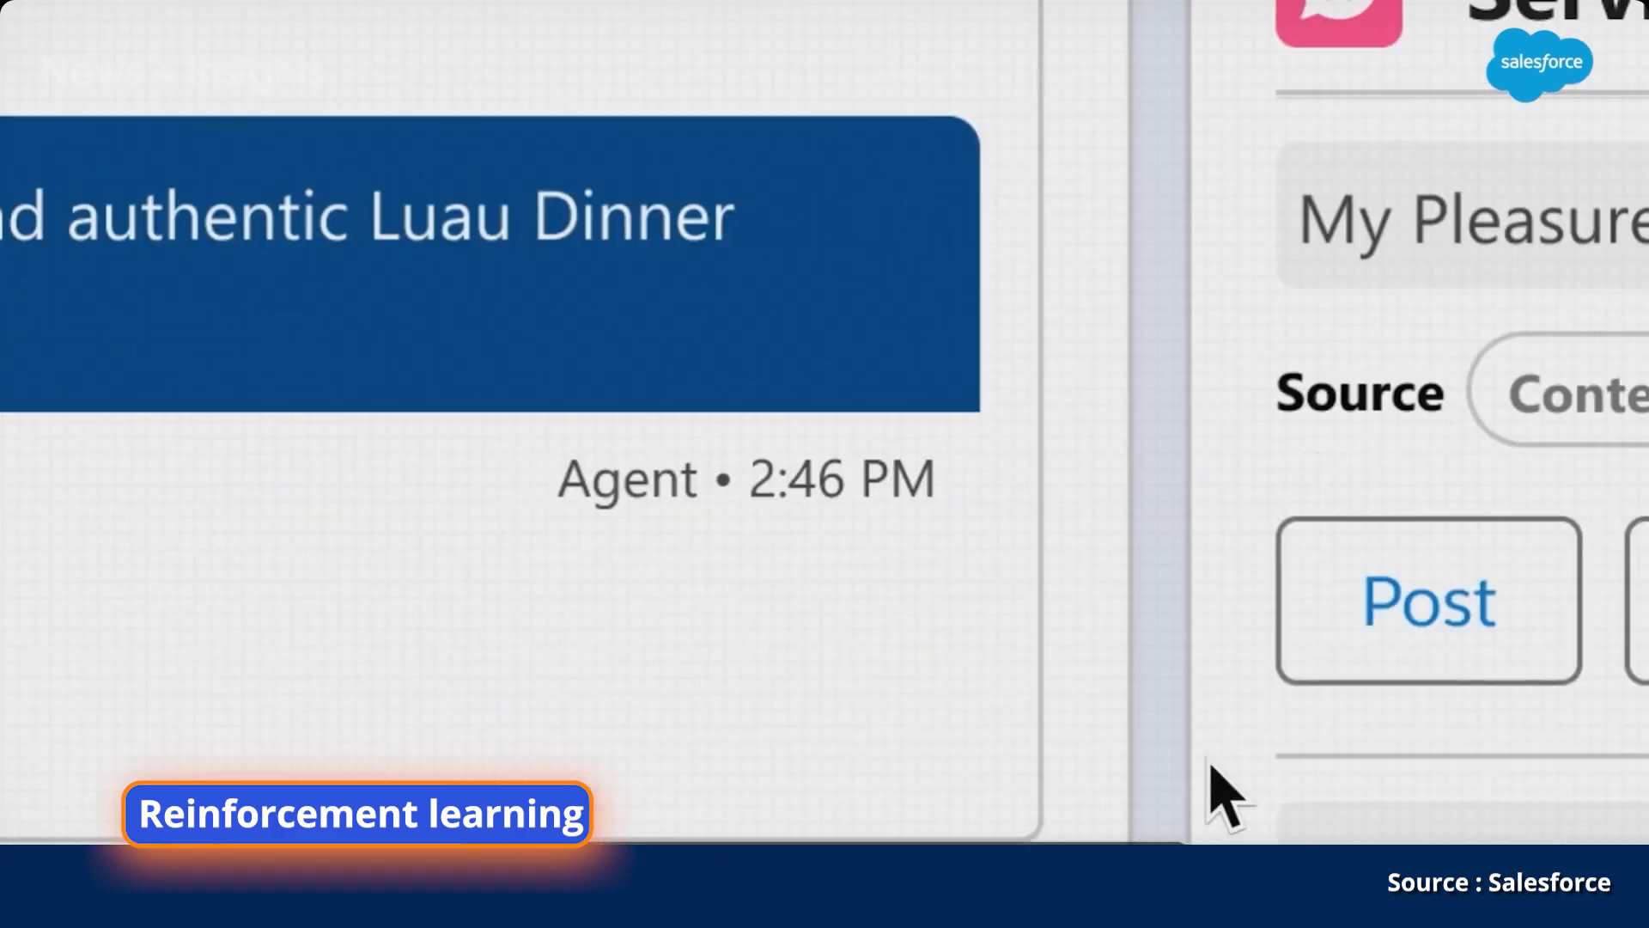
- Post the suggested reply 'My Pleasure!' into the customer chat conversation
left_click(1427, 600)
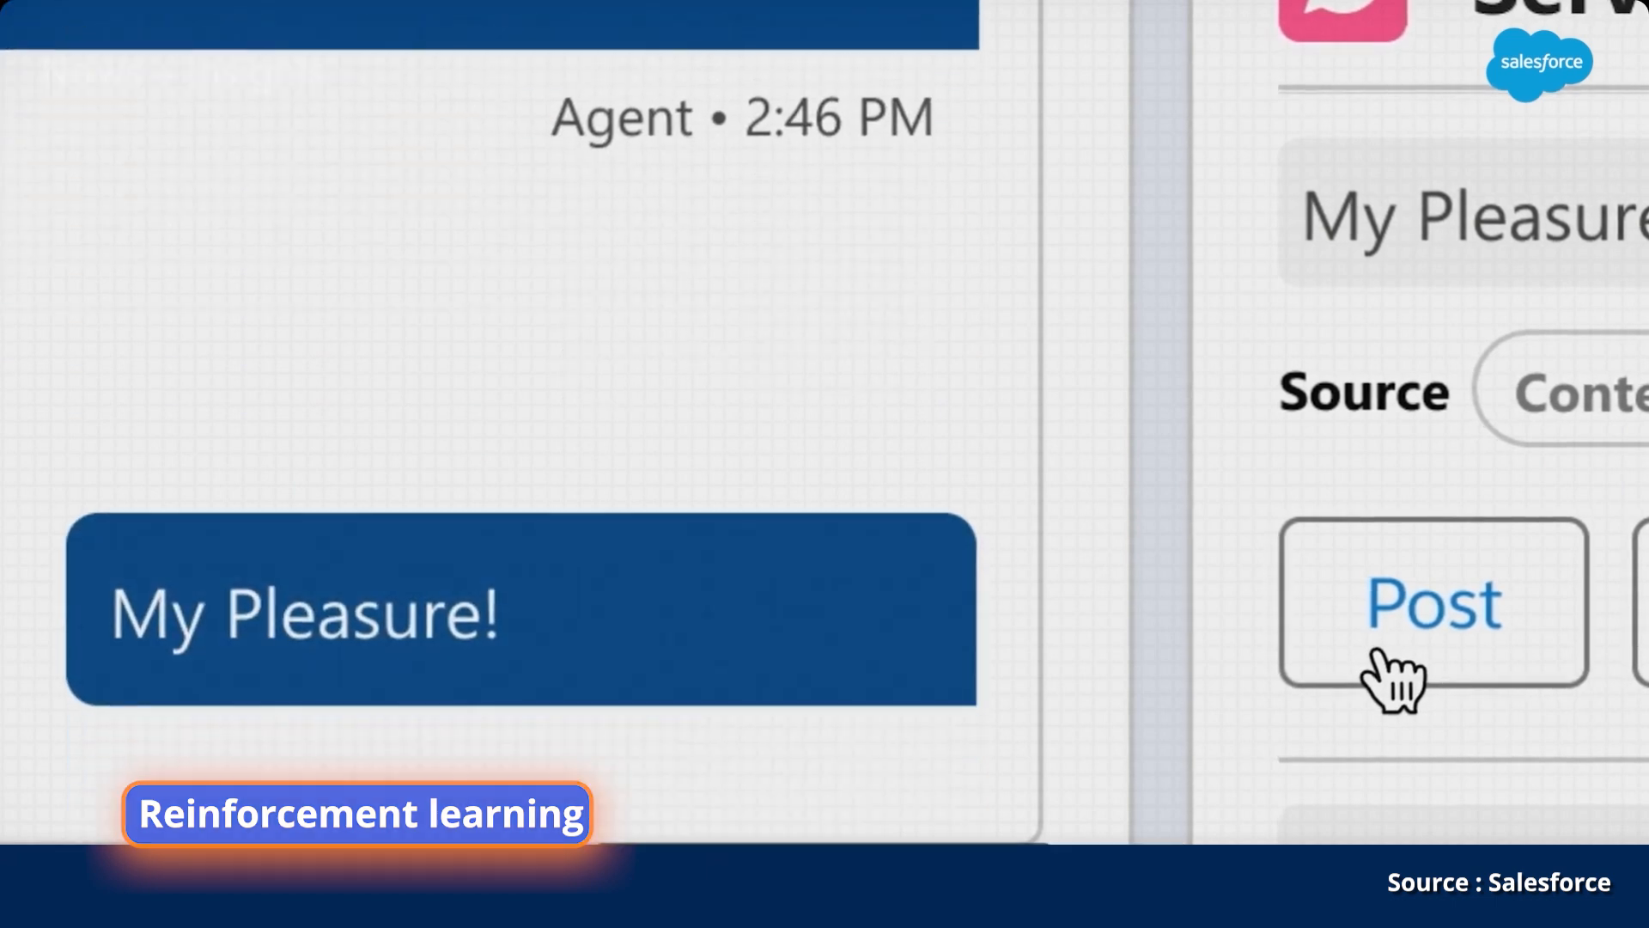